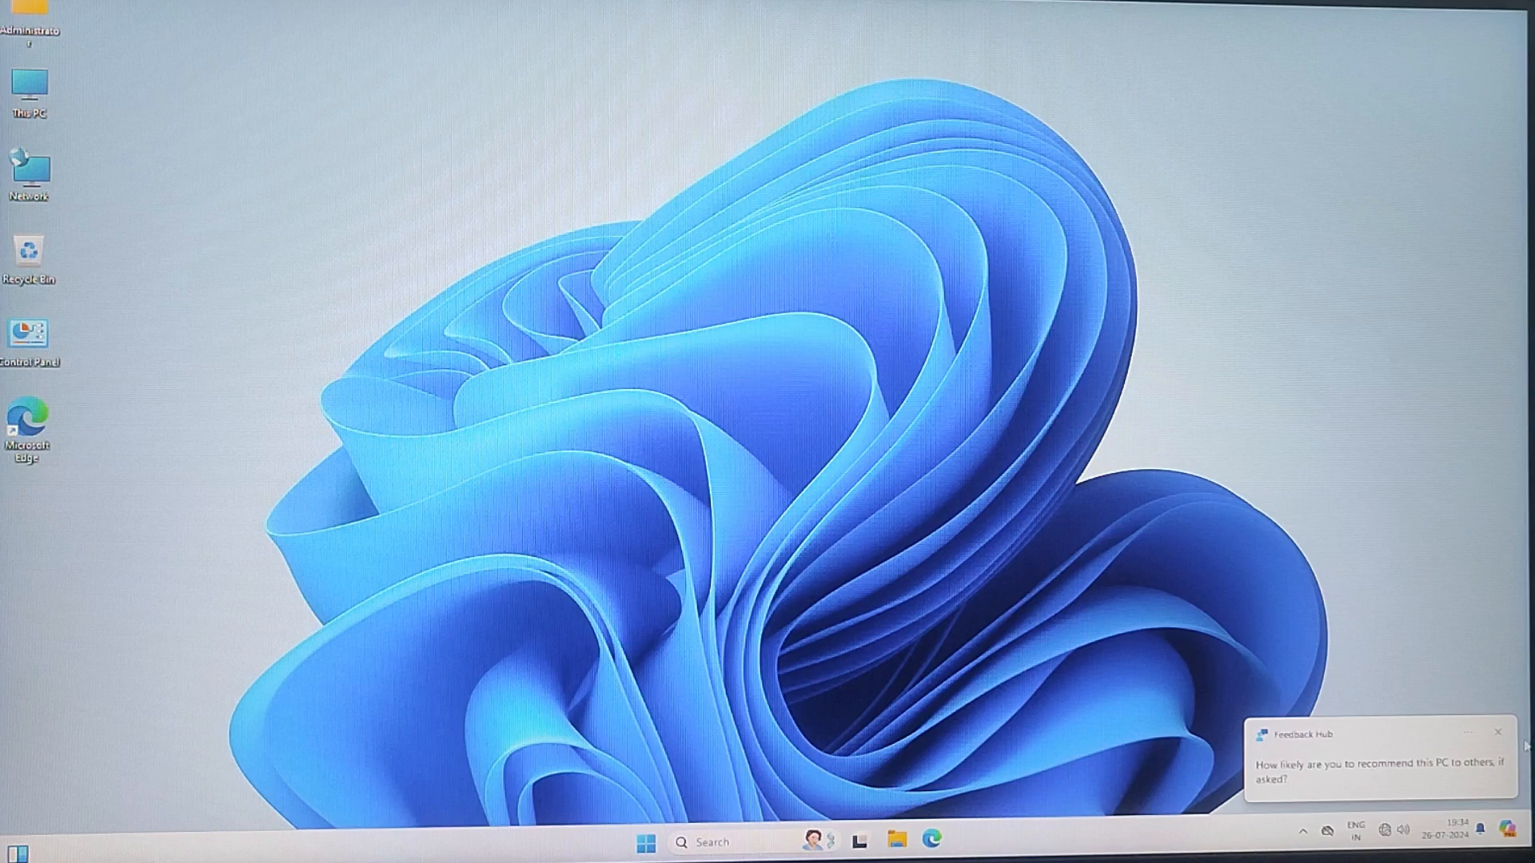
# Restart the PC from the Start menu's power options to reach the HP boot screen
pyautogui.click(1497, 734)
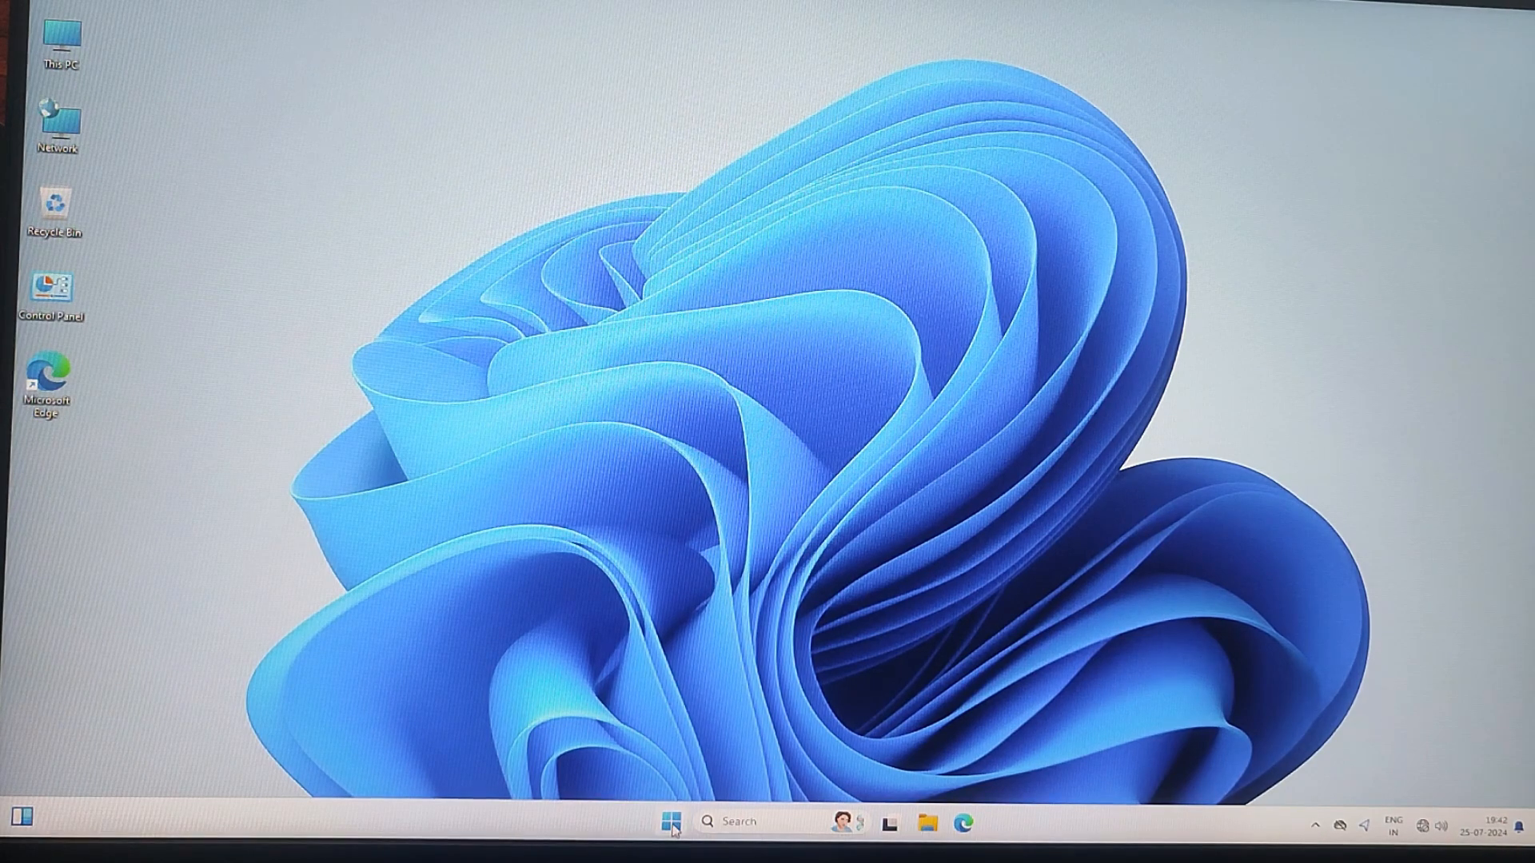
pyautogui.click(670, 822)
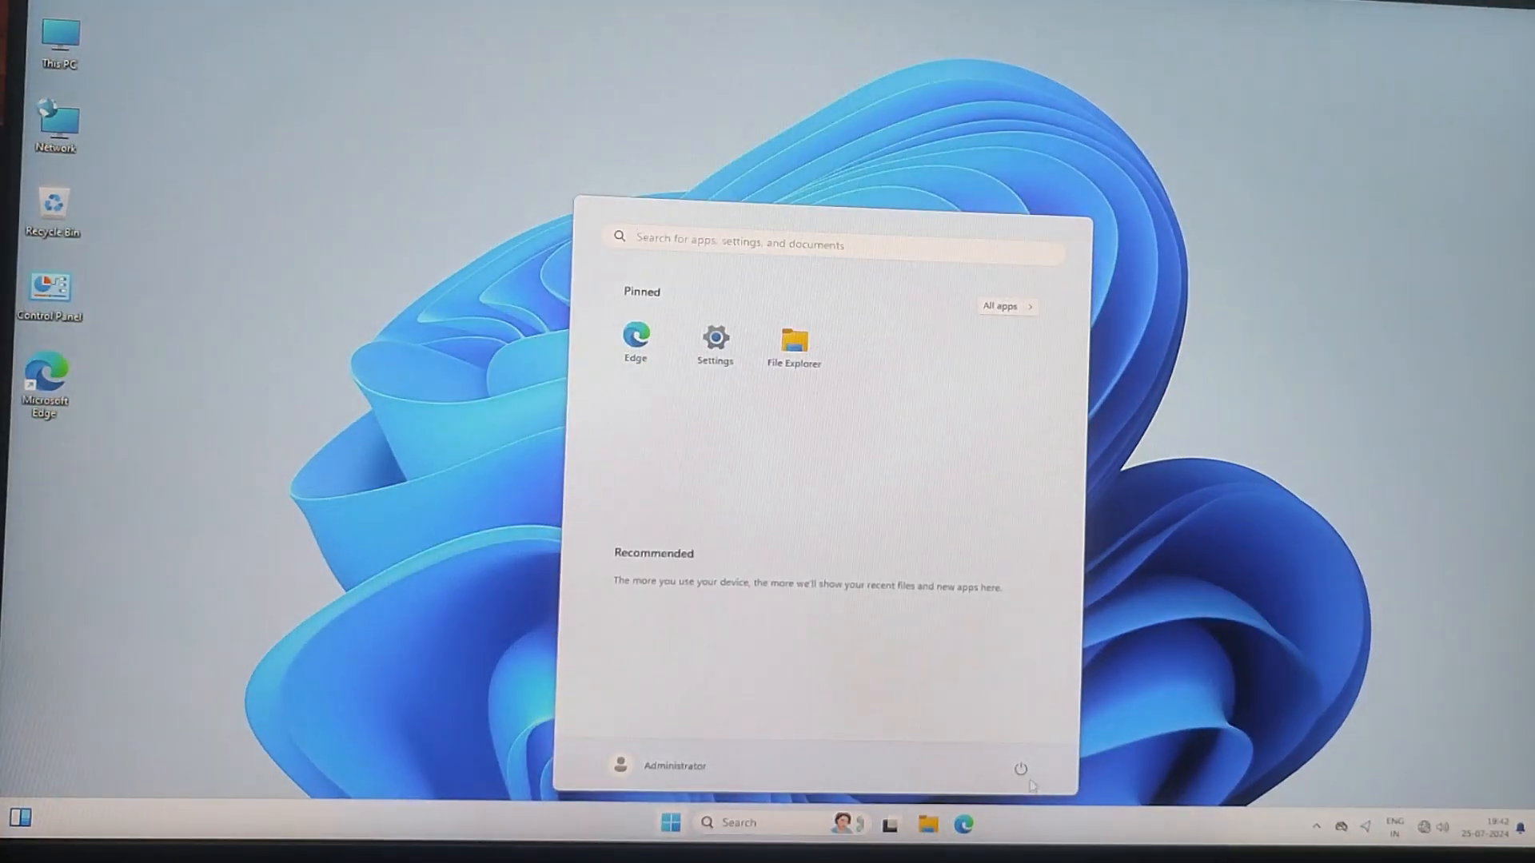
pyautogui.moveTo(1014, 742)
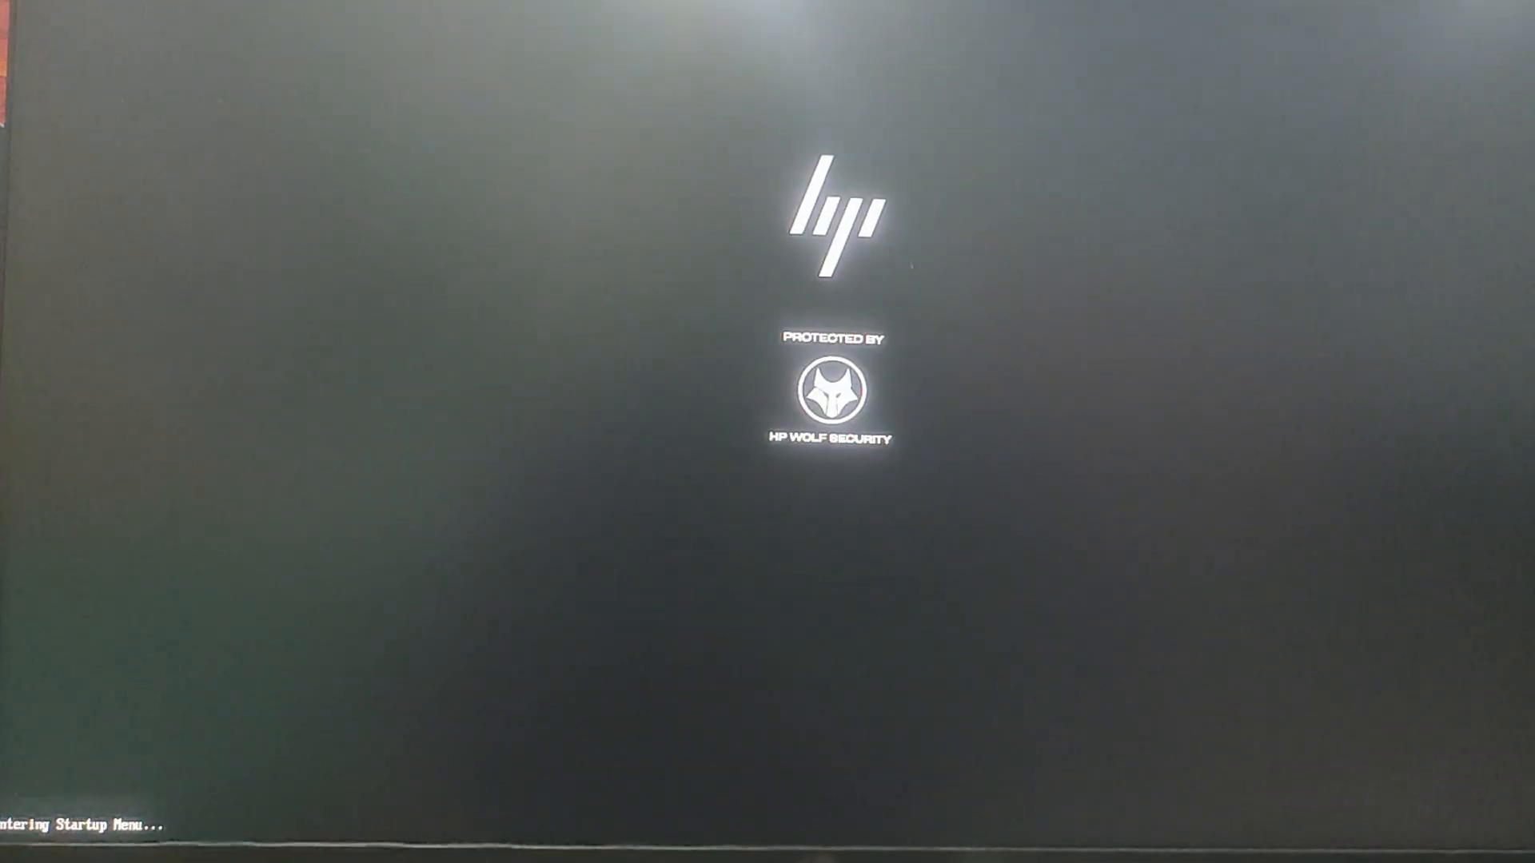
# Interrupt the boot with Esc so the HP Startup Menu appears
pyautogui.press('Escape')
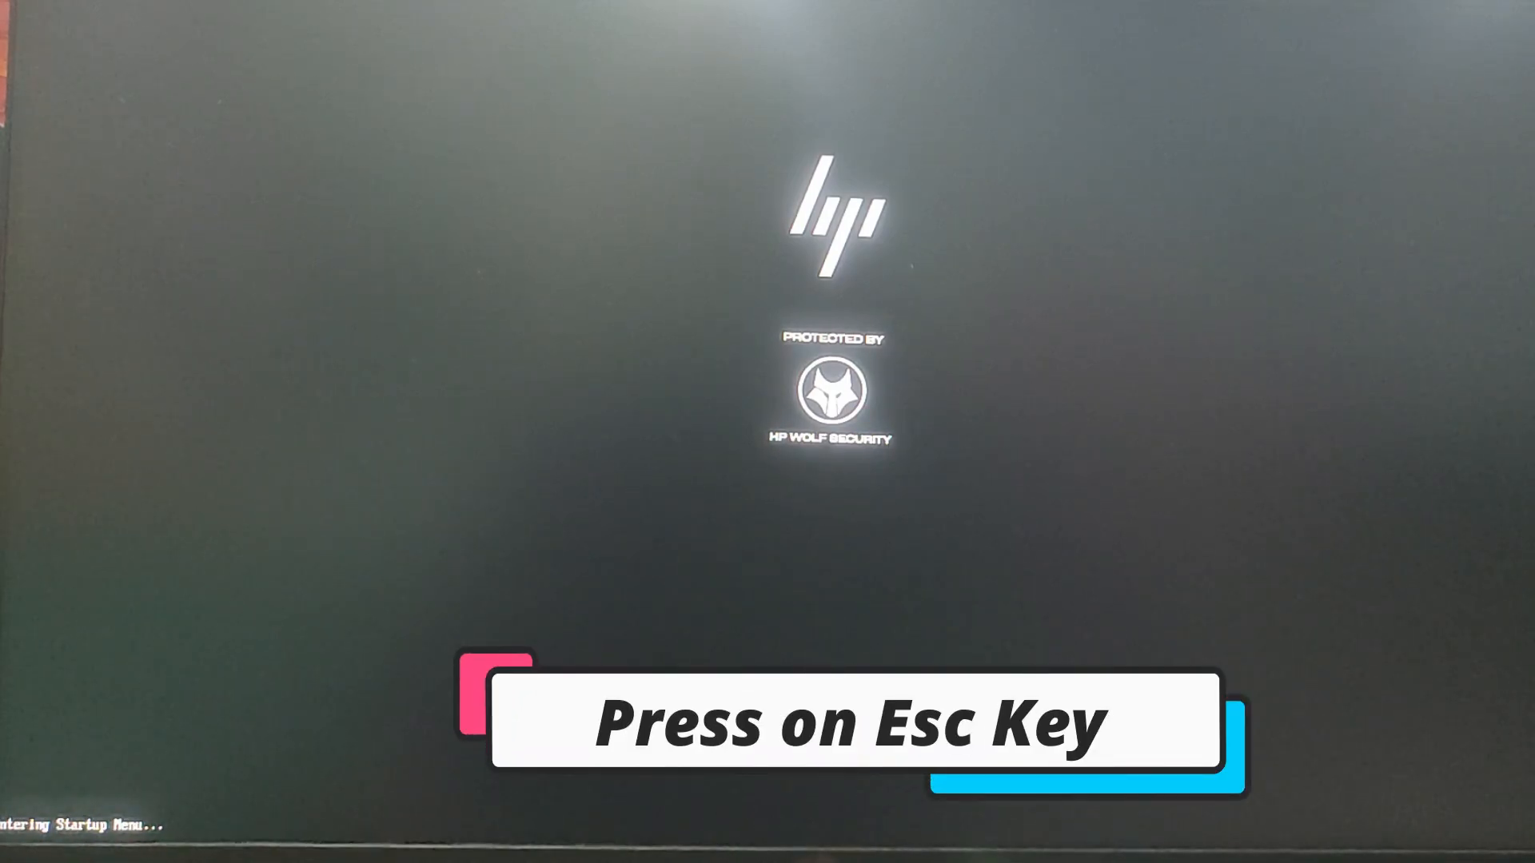
pyautogui.press('esc')
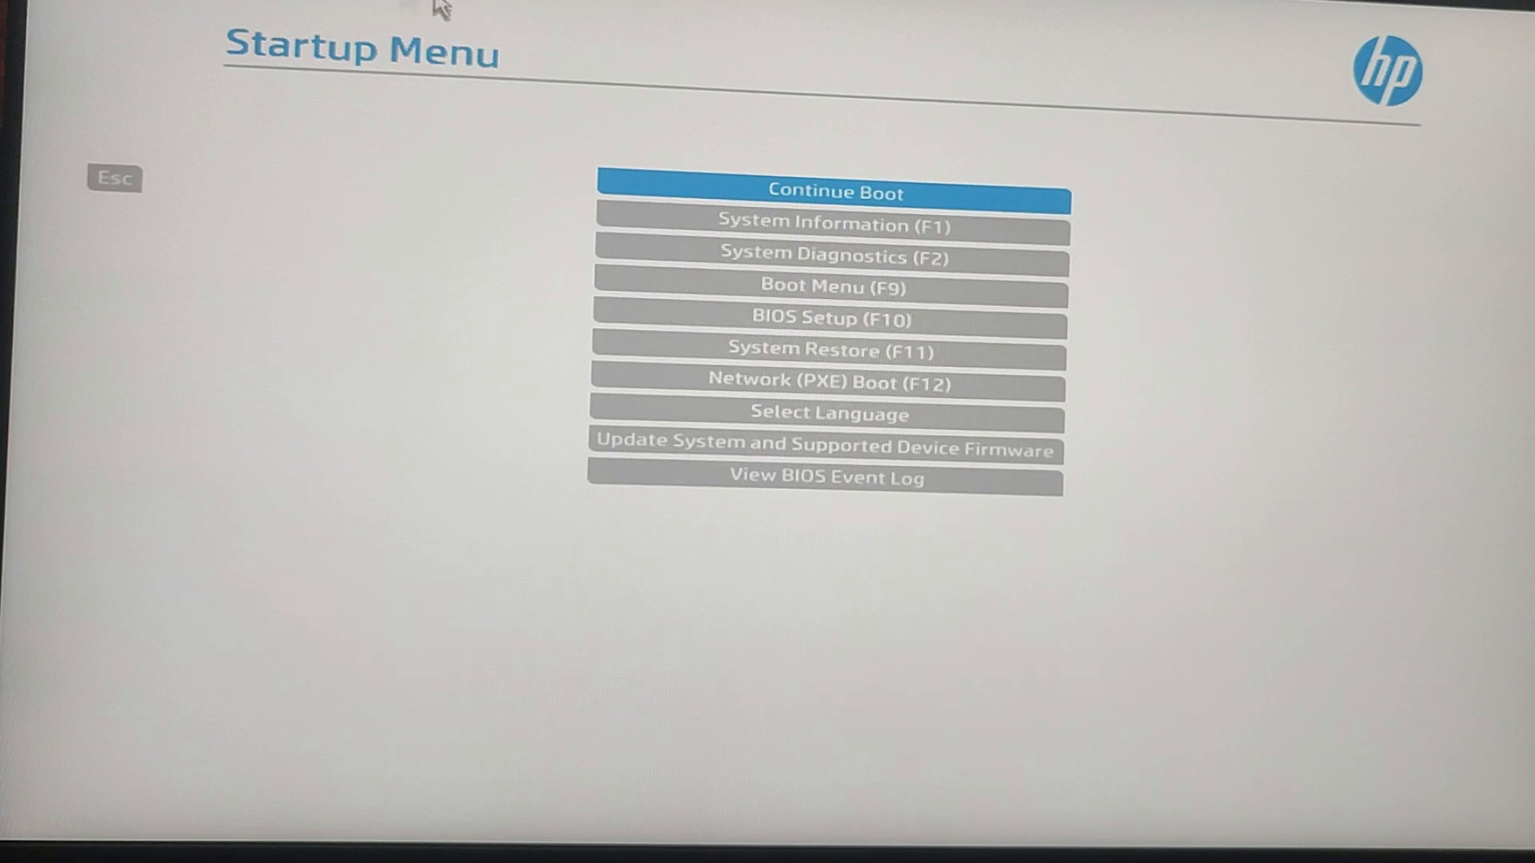
pyautogui.moveTo(667, 62)
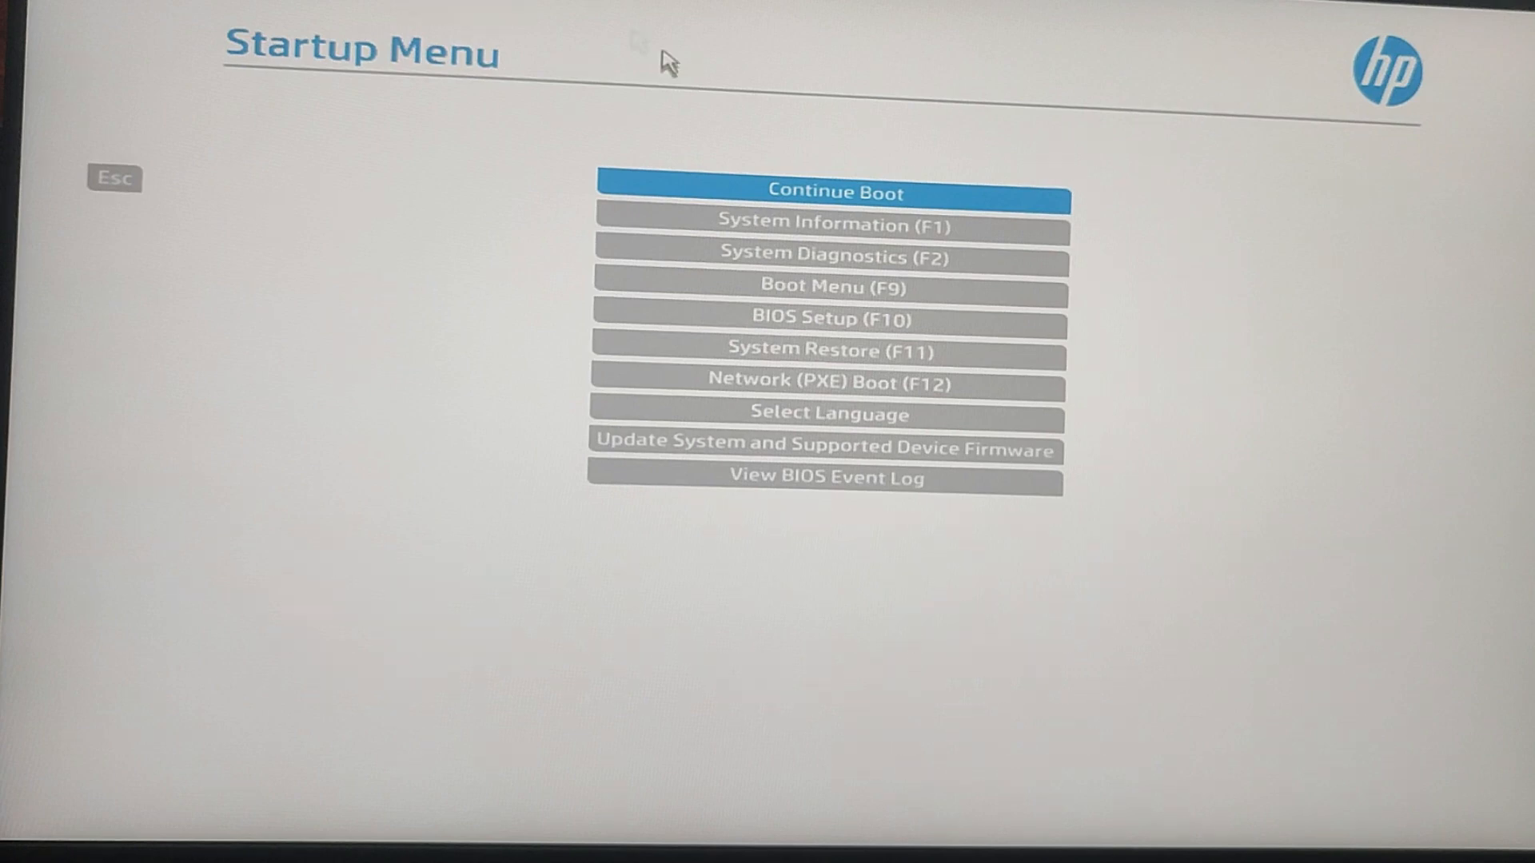
pyautogui.moveTo(719, 88)
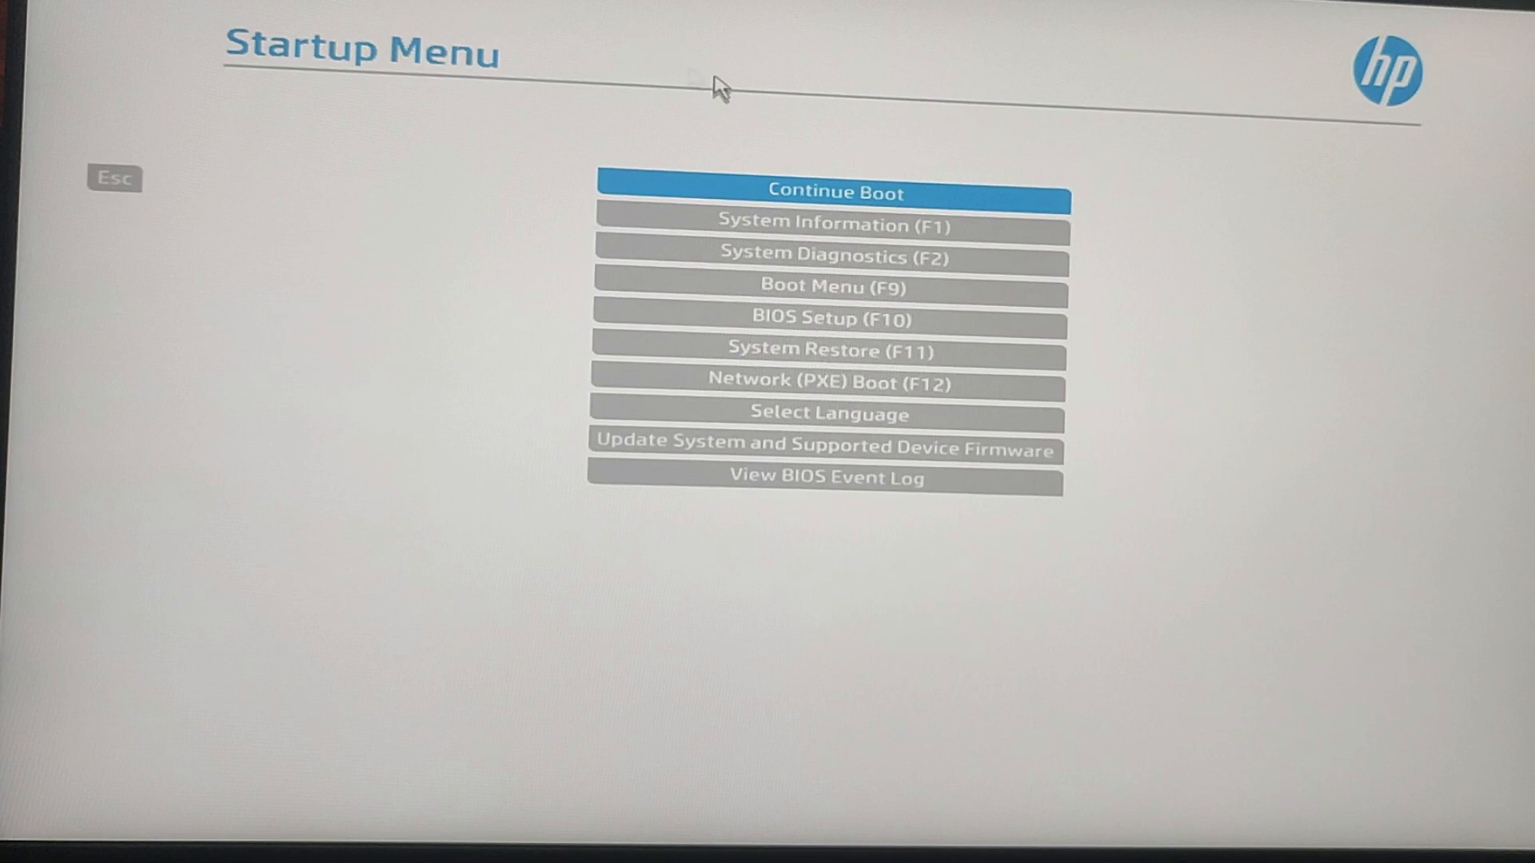
pyautogui.moveTo(796, 146)
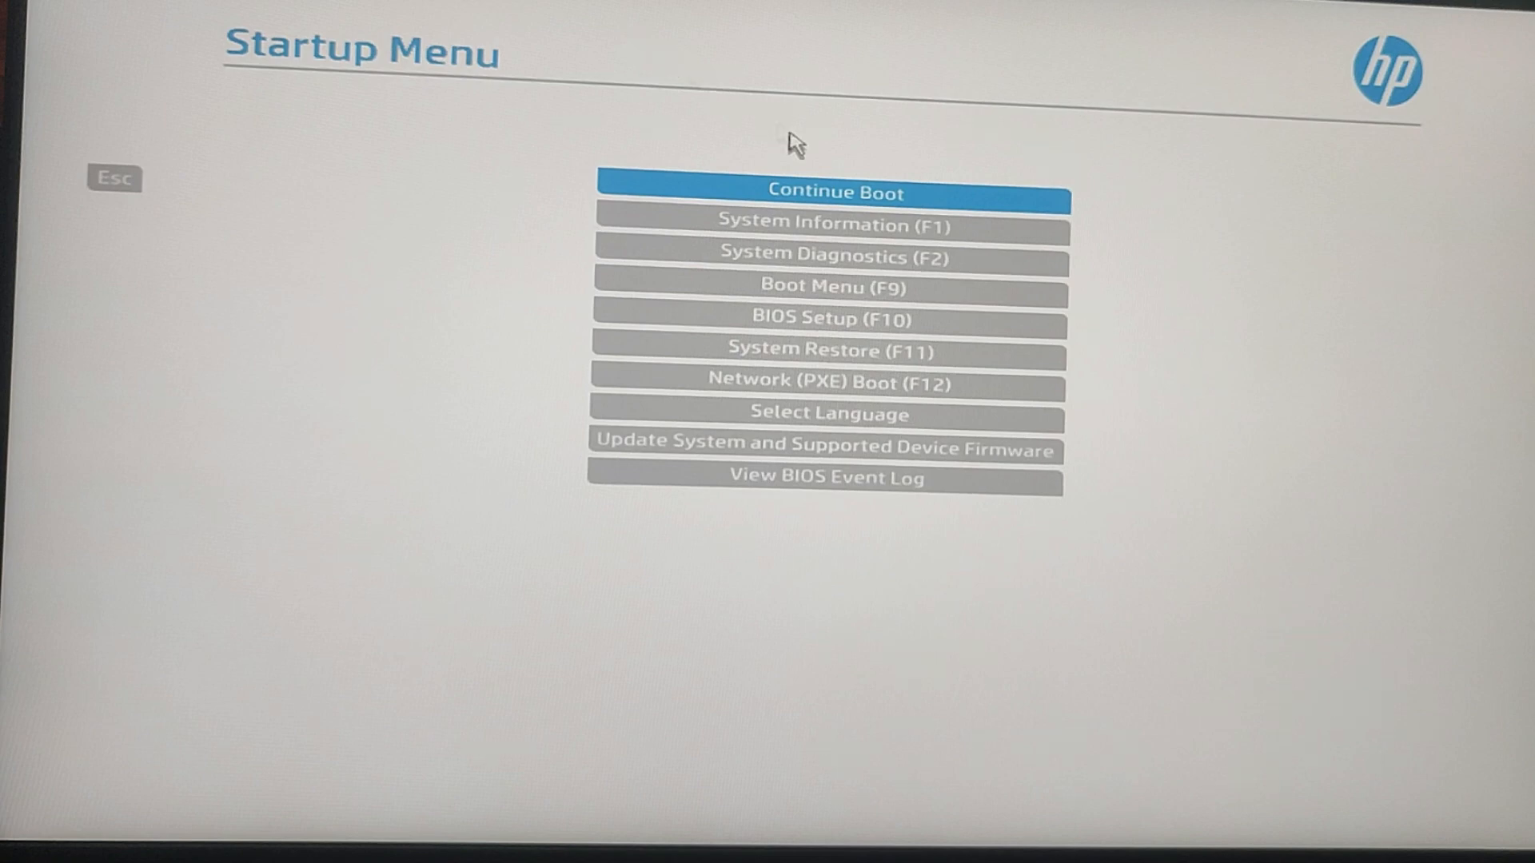
pyautogui.moveTo(825, 176)
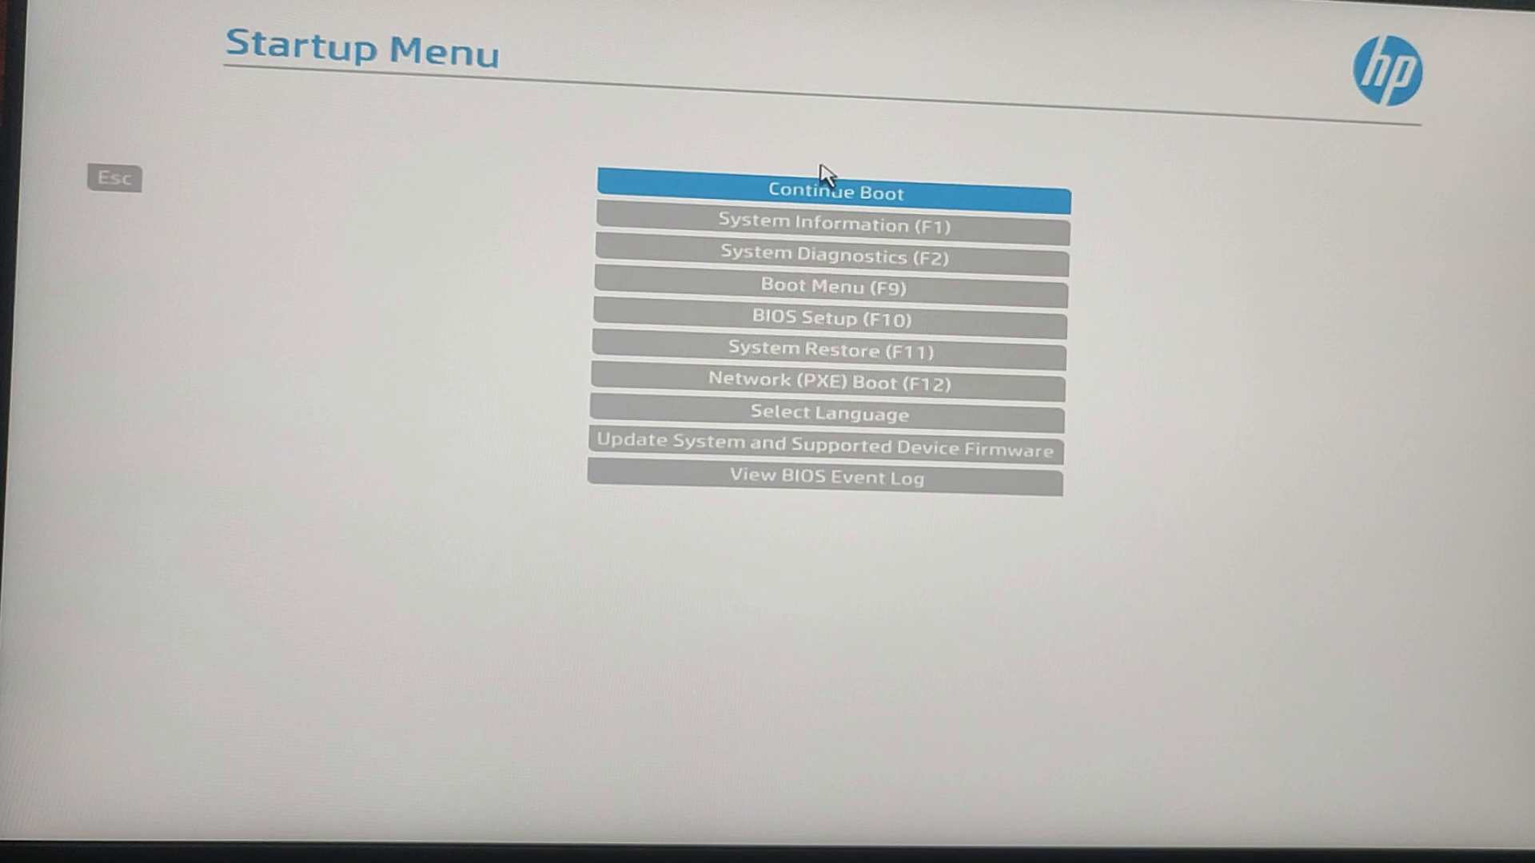
pyautogui.moveTo(604, 123)
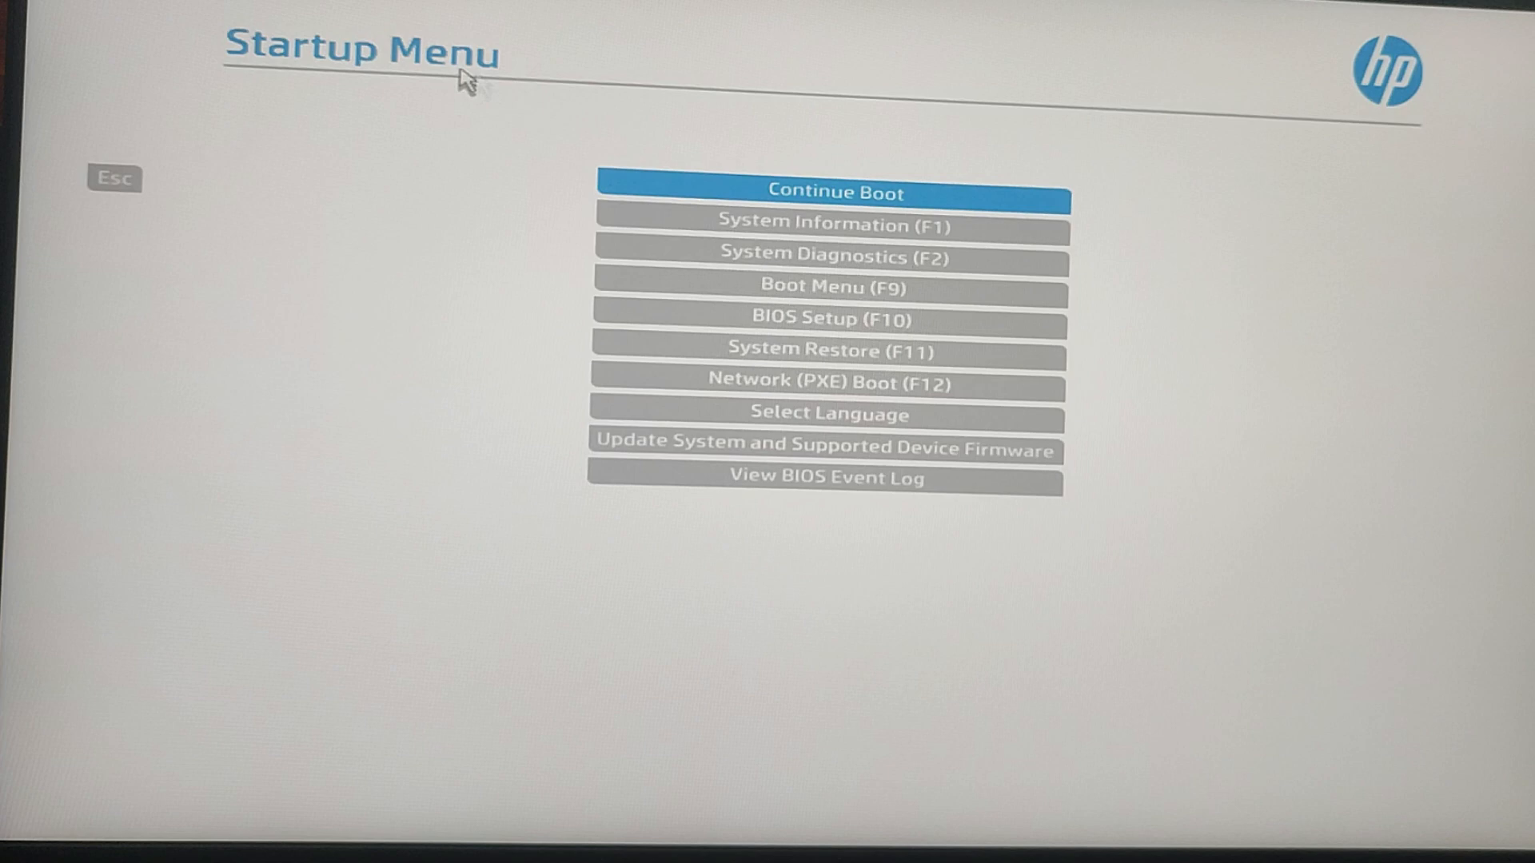
pyautogui.moveTo(461, 64)
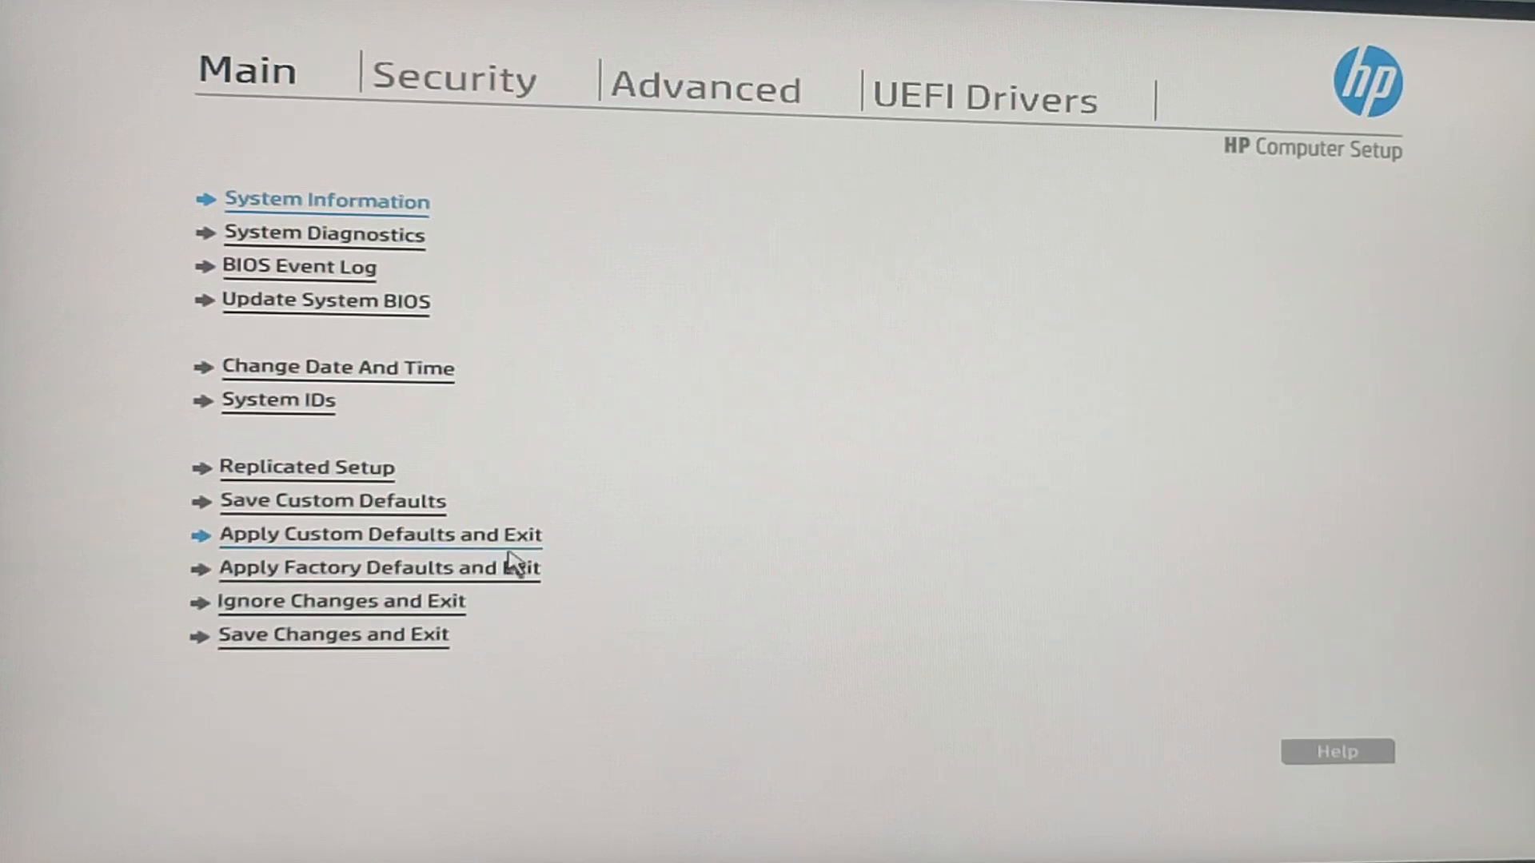
pyautogui.moveTo(381, 416)
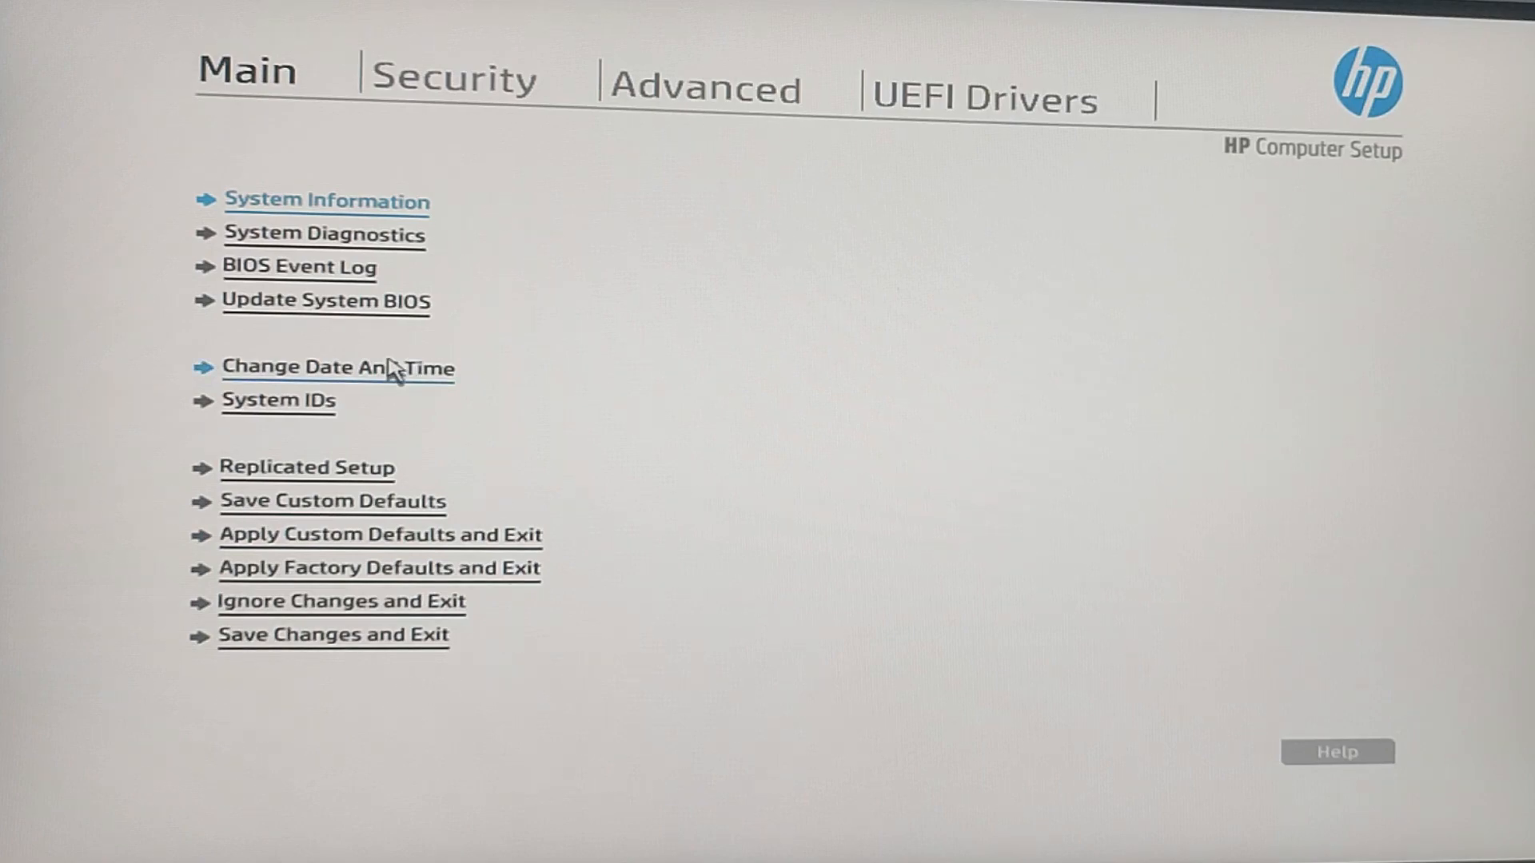
pyautogui.moveTo(367, 138)
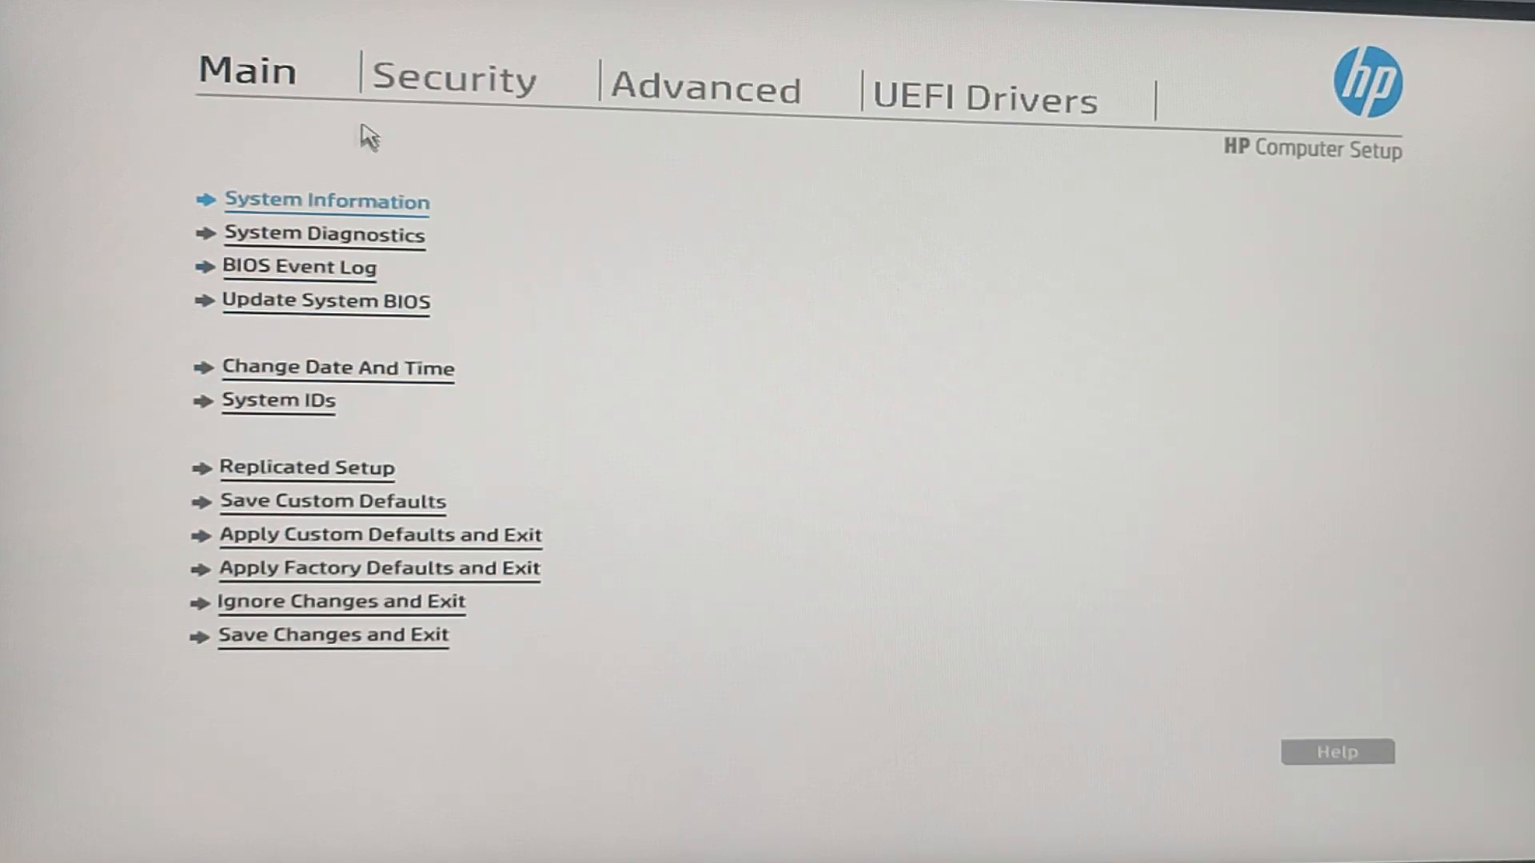
pyautogui.moveTo(452, 95)
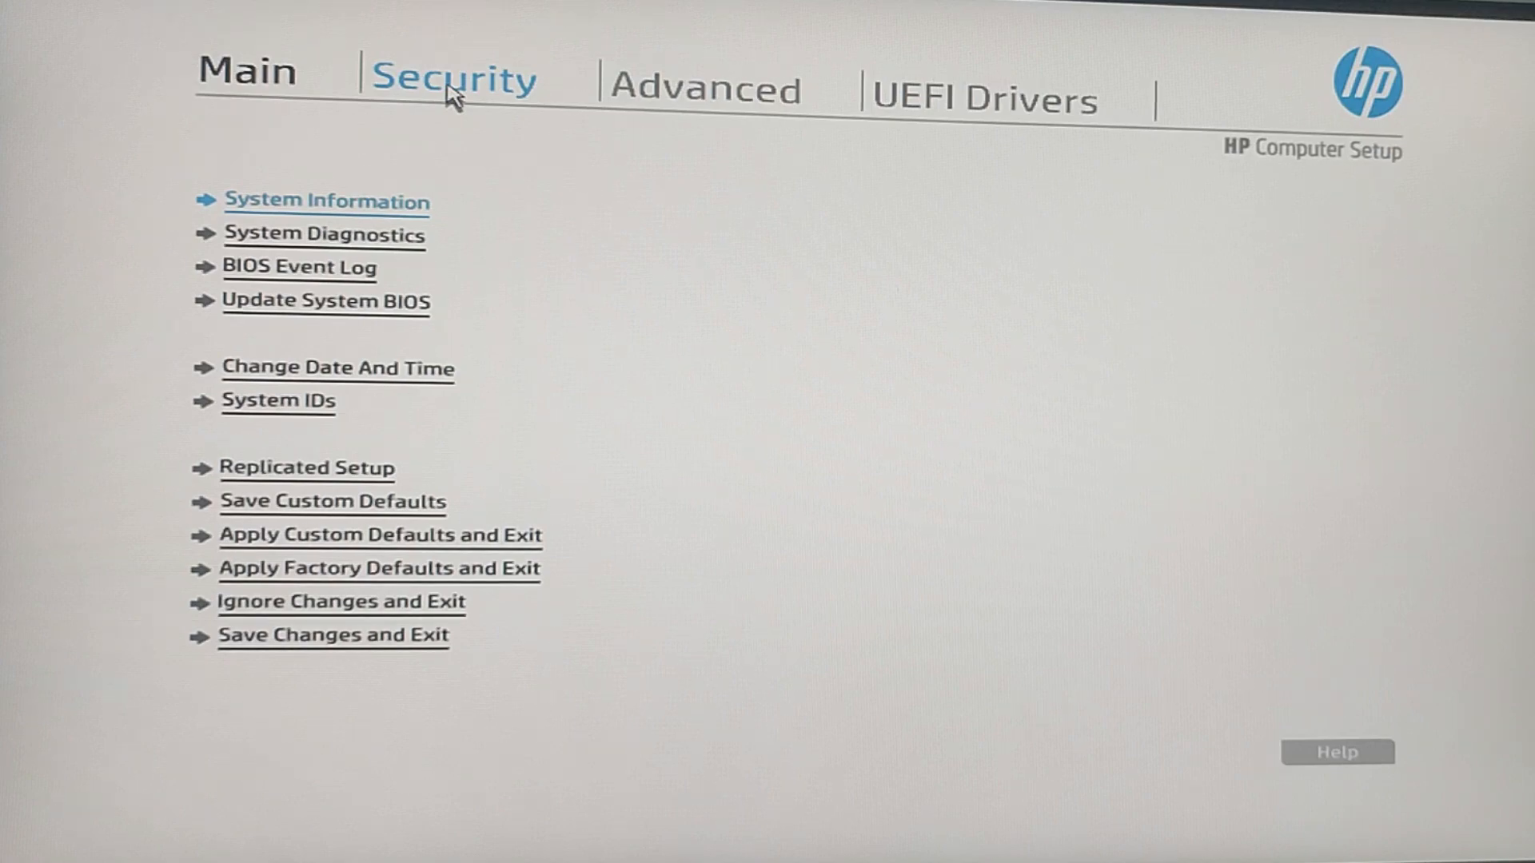
# On the Security page, begin creating a BIOS administrator password
pyautogui.click(452, 79)
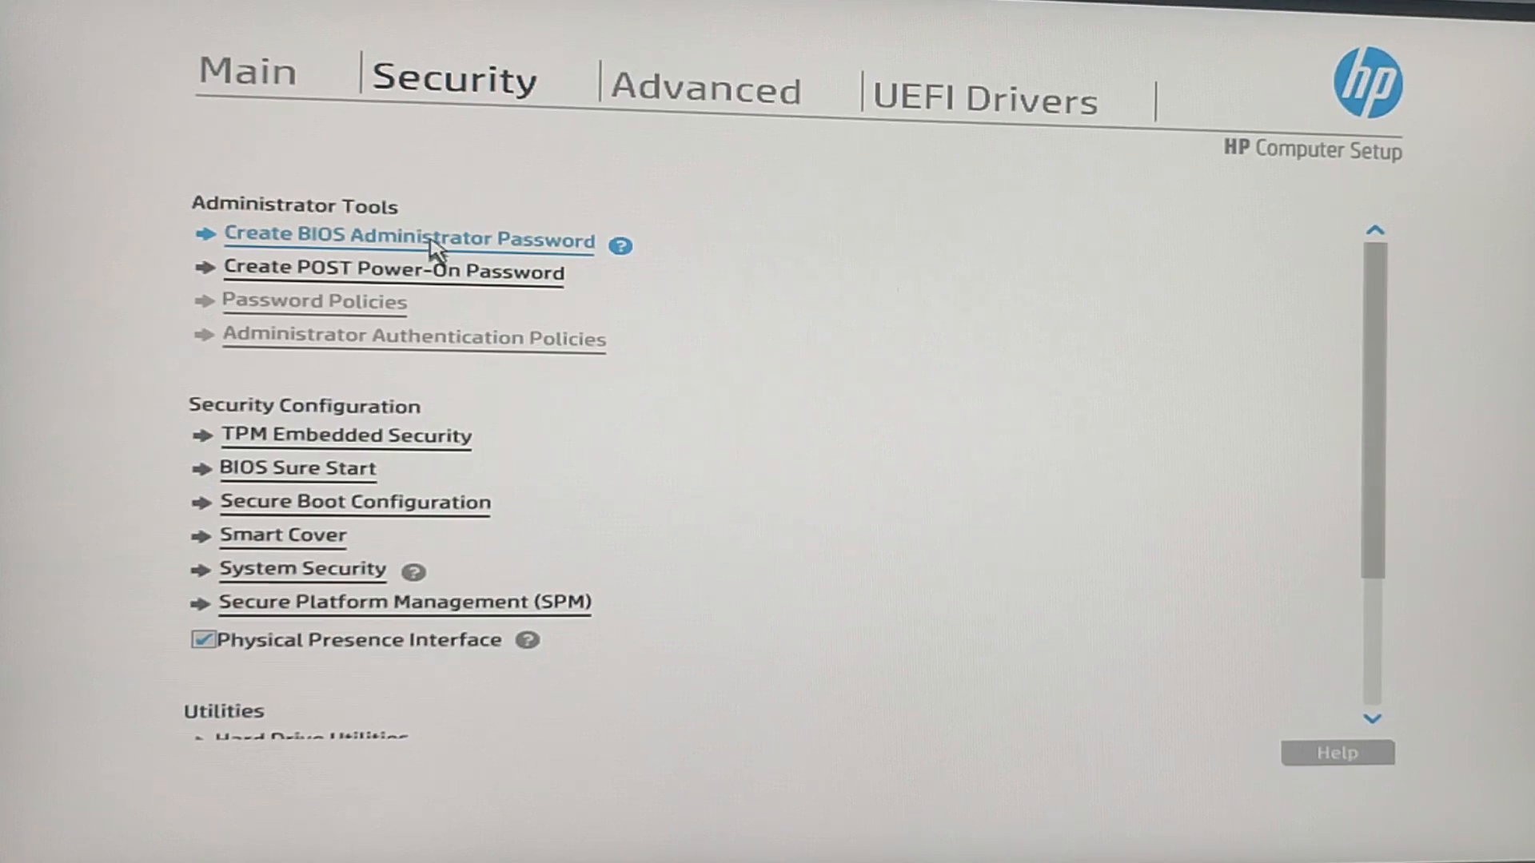
pyautogui.click(408, 238)
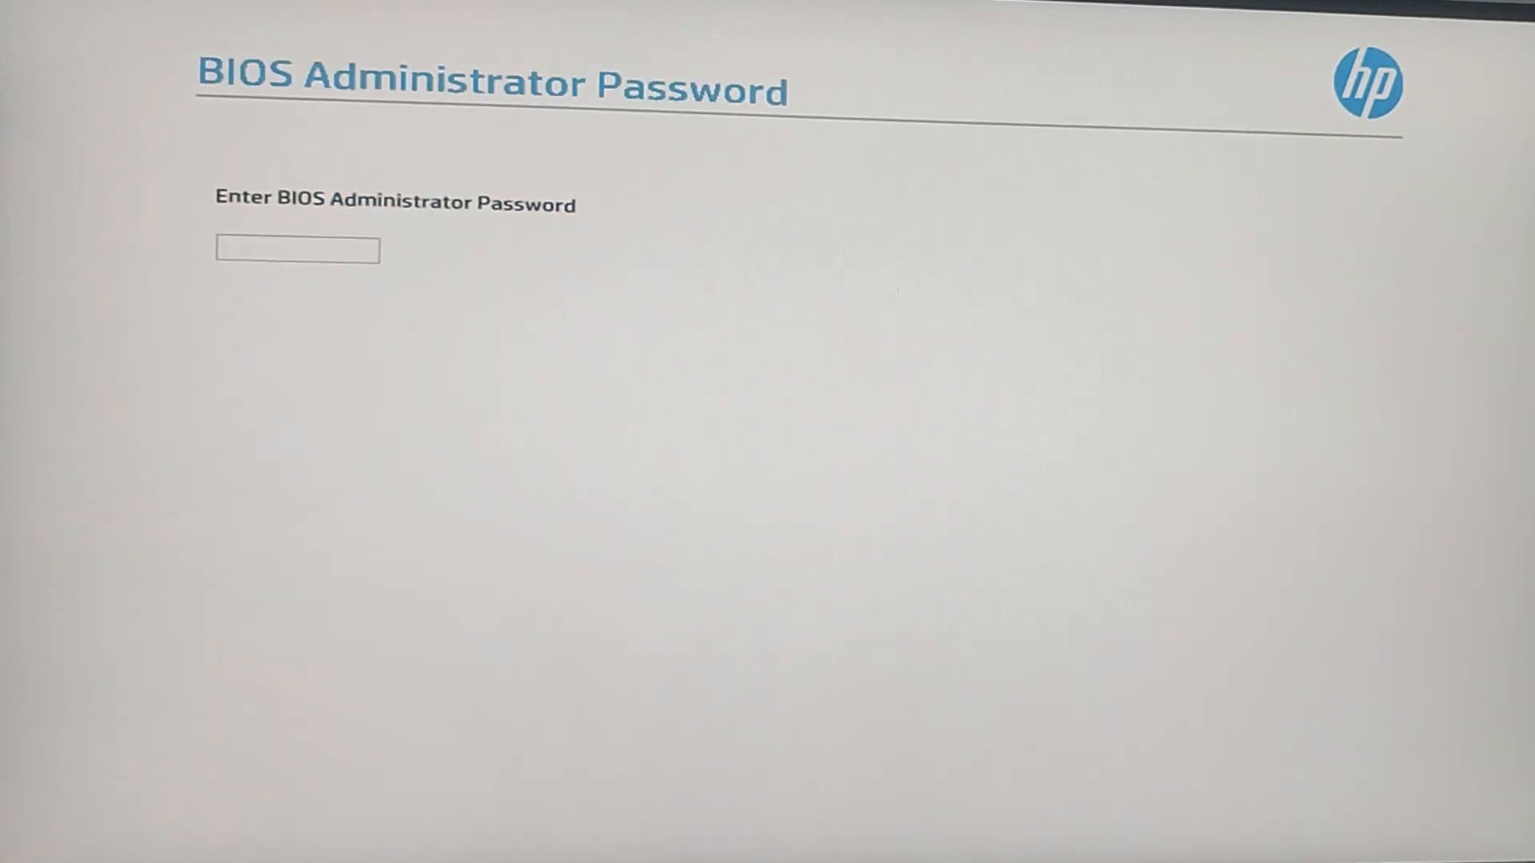
# Enter and confirm the new BIOS administrator password
pyautogui.write('****')
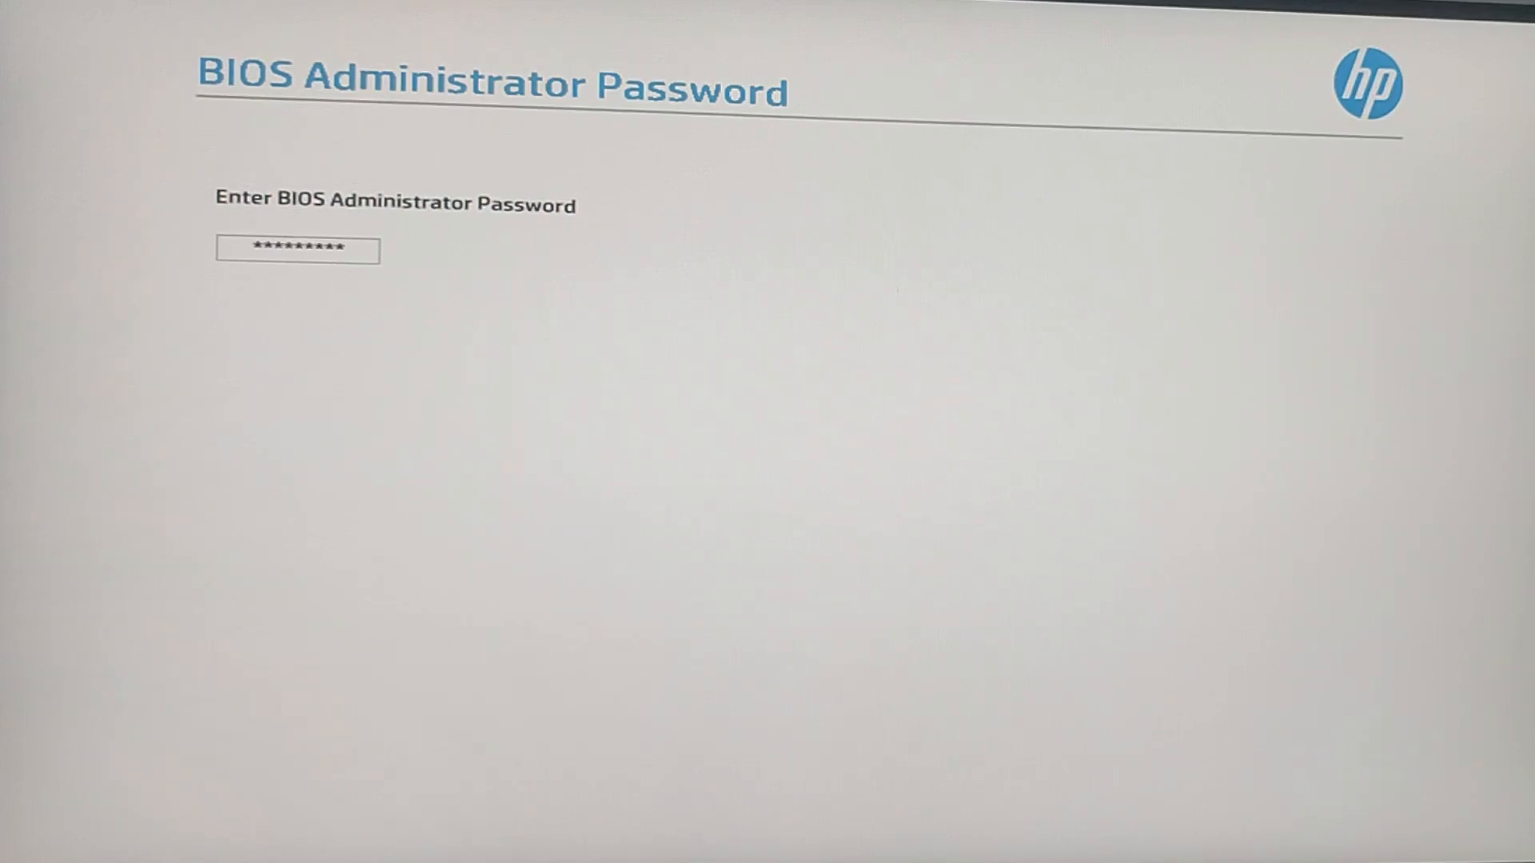
pyautogui.press('Enter')
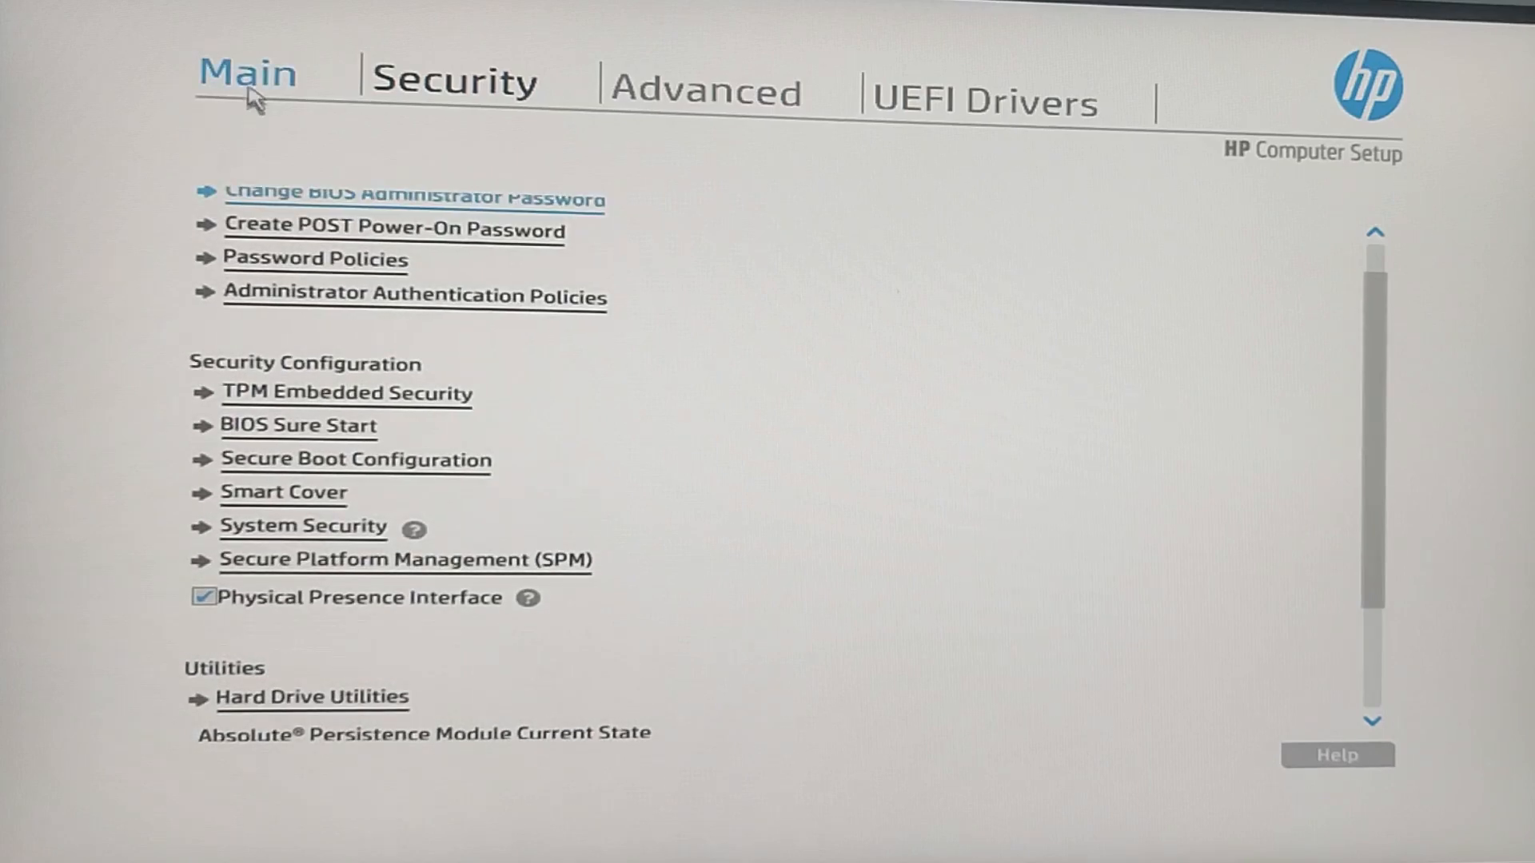
# Save changes and exit setup from the Main page, confirming with Yes
pyautogui.click(246, 74)
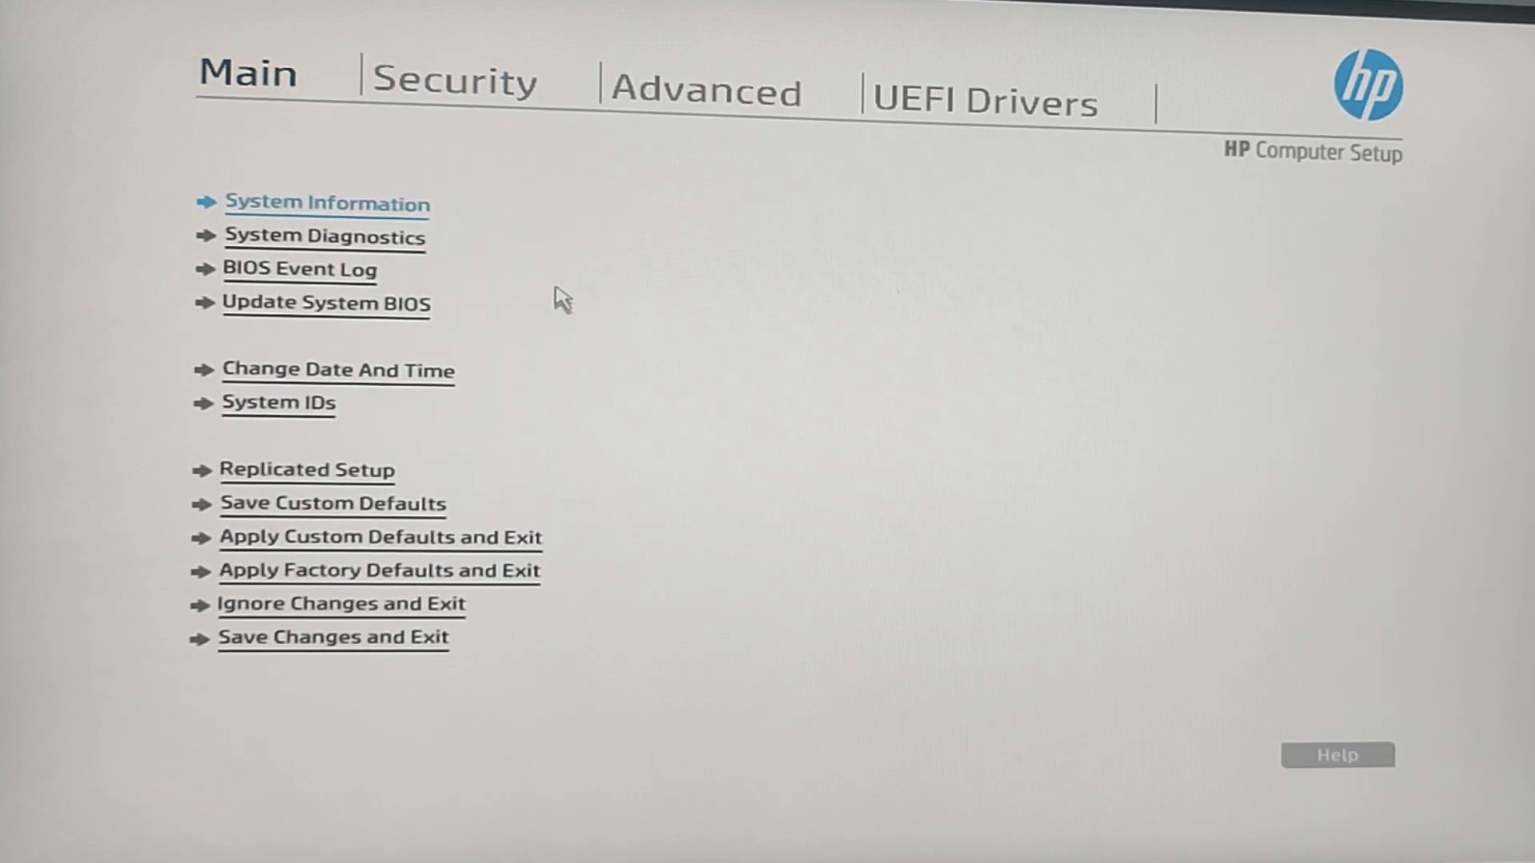
pyautogui.click(332, 638)
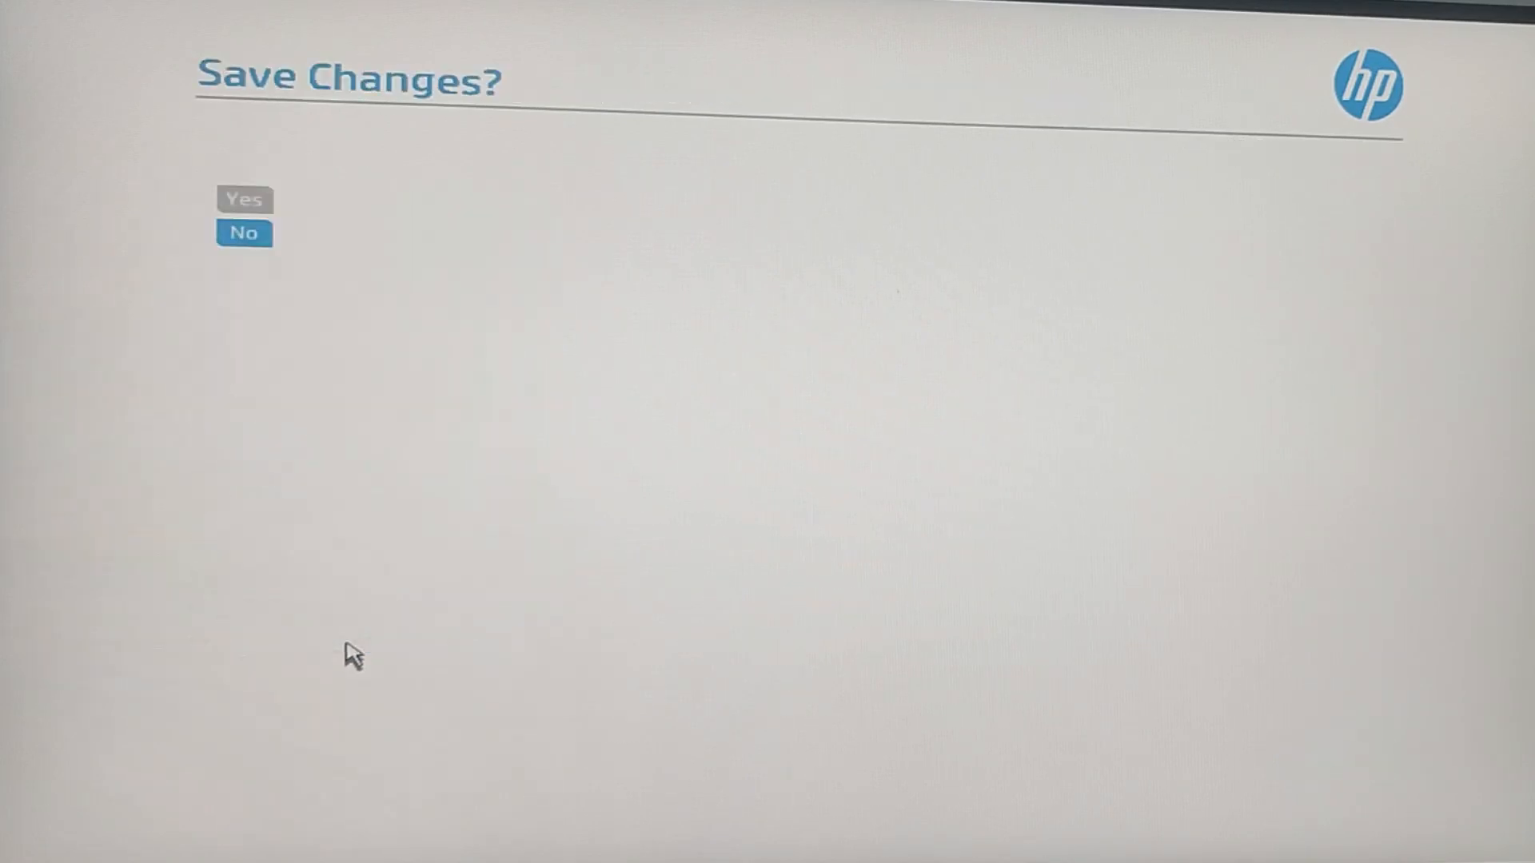
pyautogui.moveTo(245, 200)
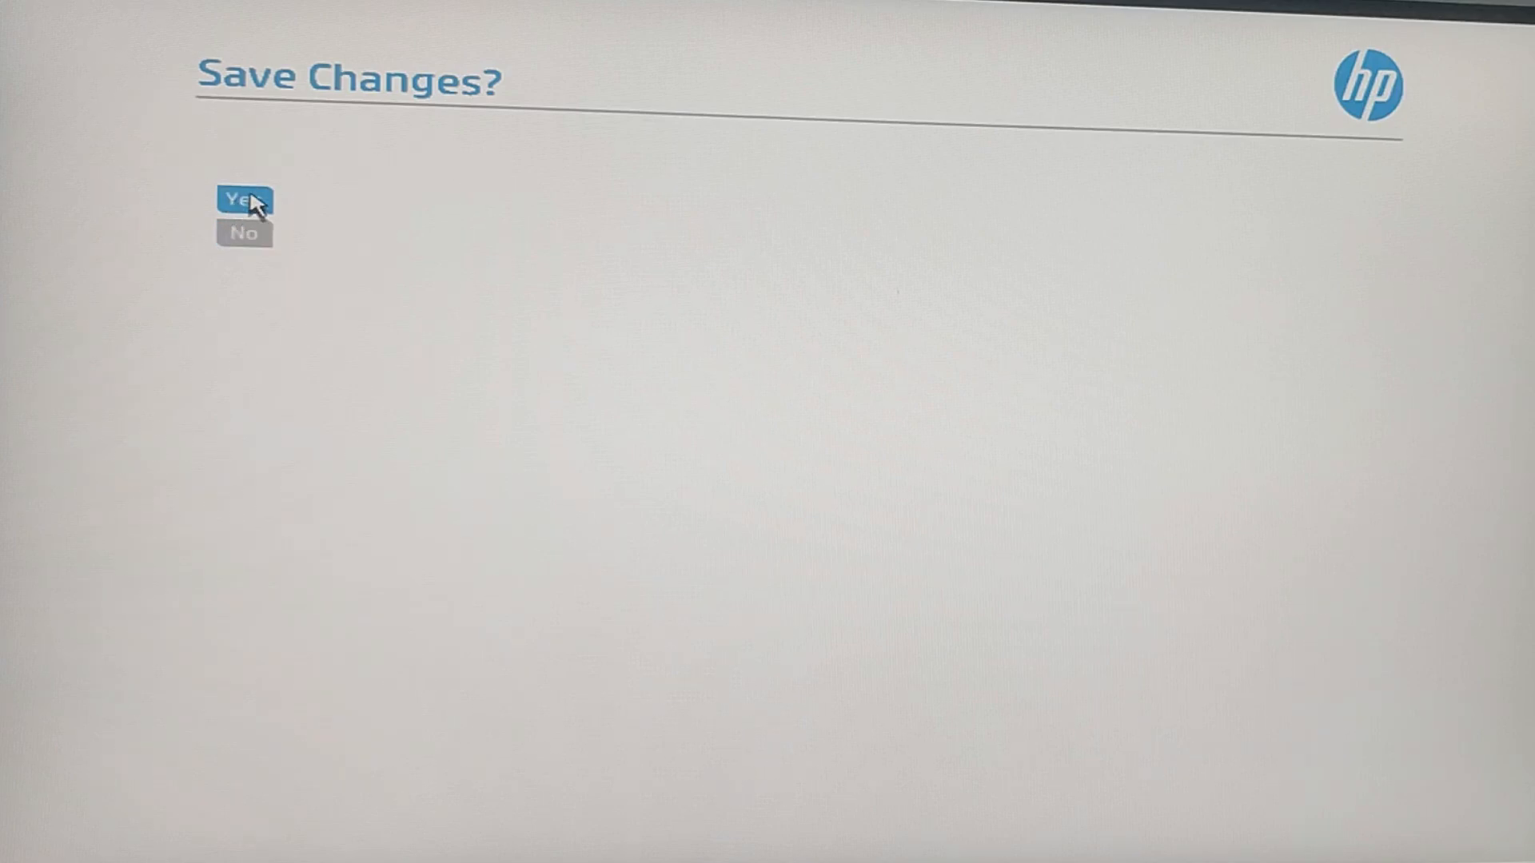
pyautogui.click(243, 198)
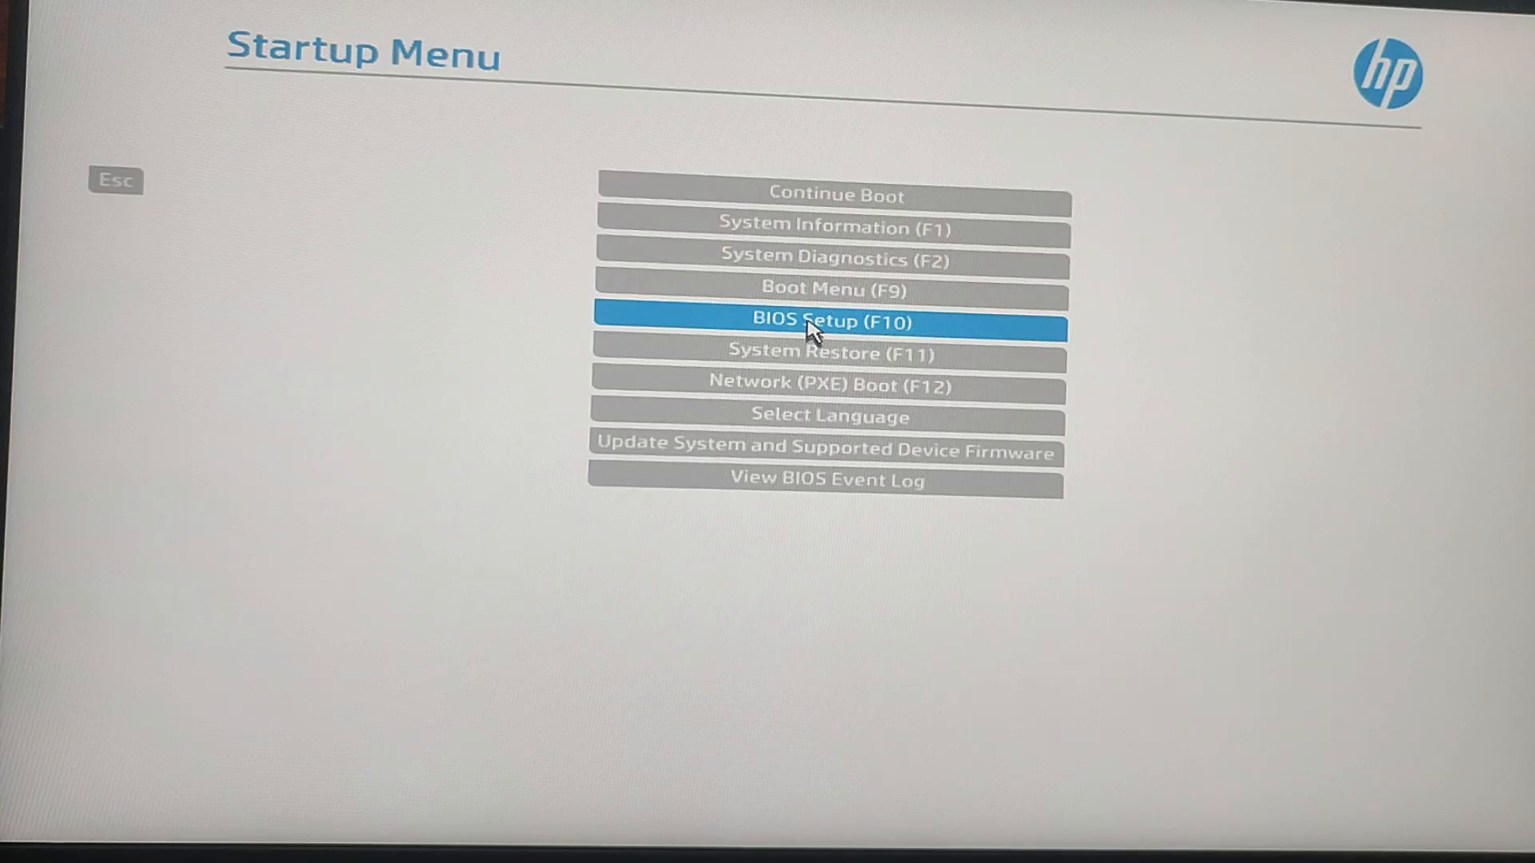
# Re-enter BIOS Setup and unlock it with the administrator password
pyautogui.click(830, 322)
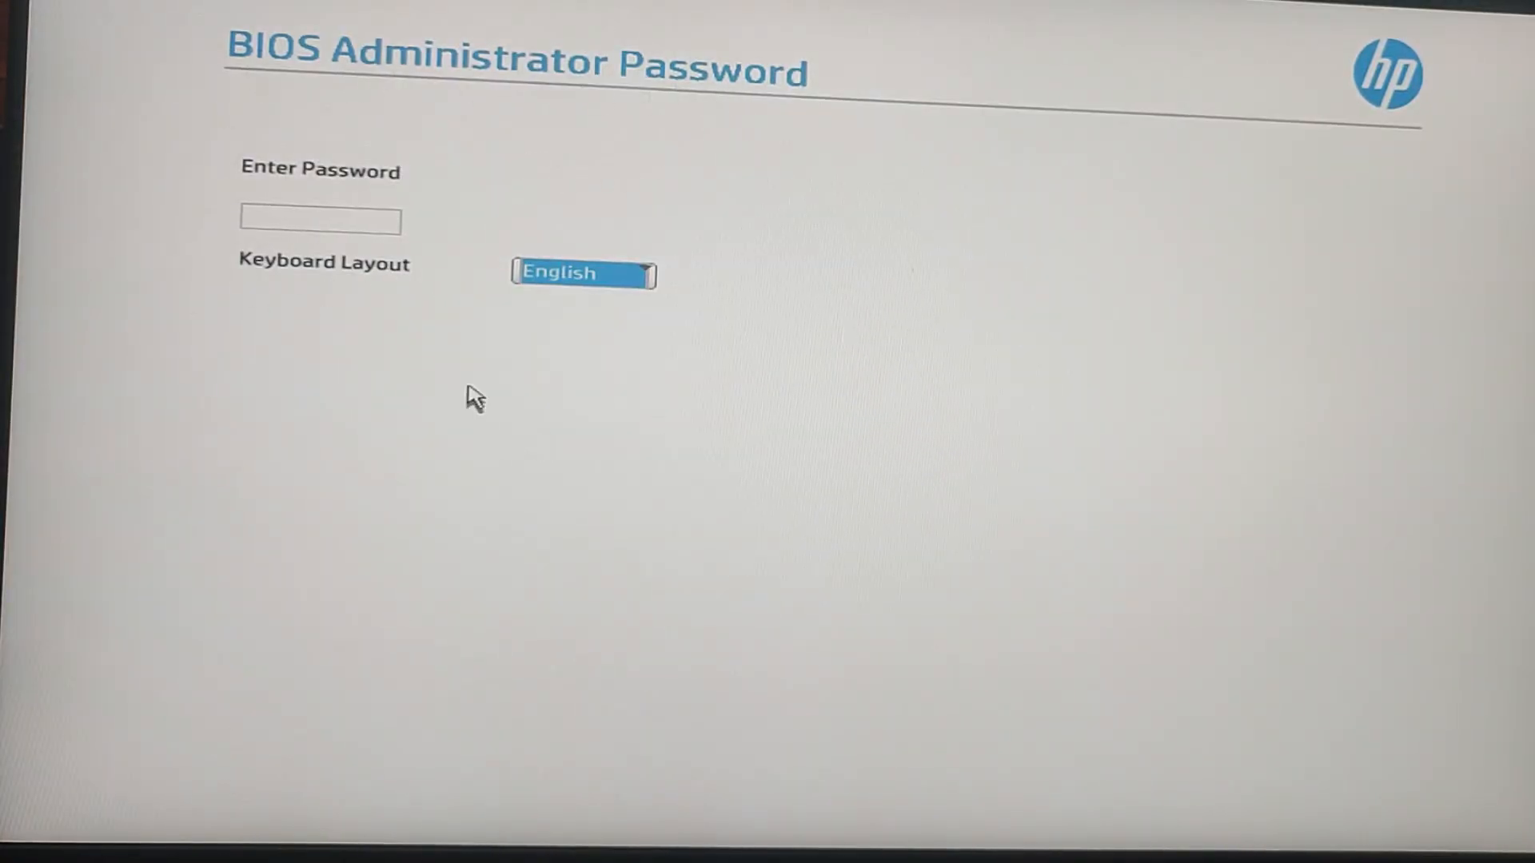
pyautogui.write('****')
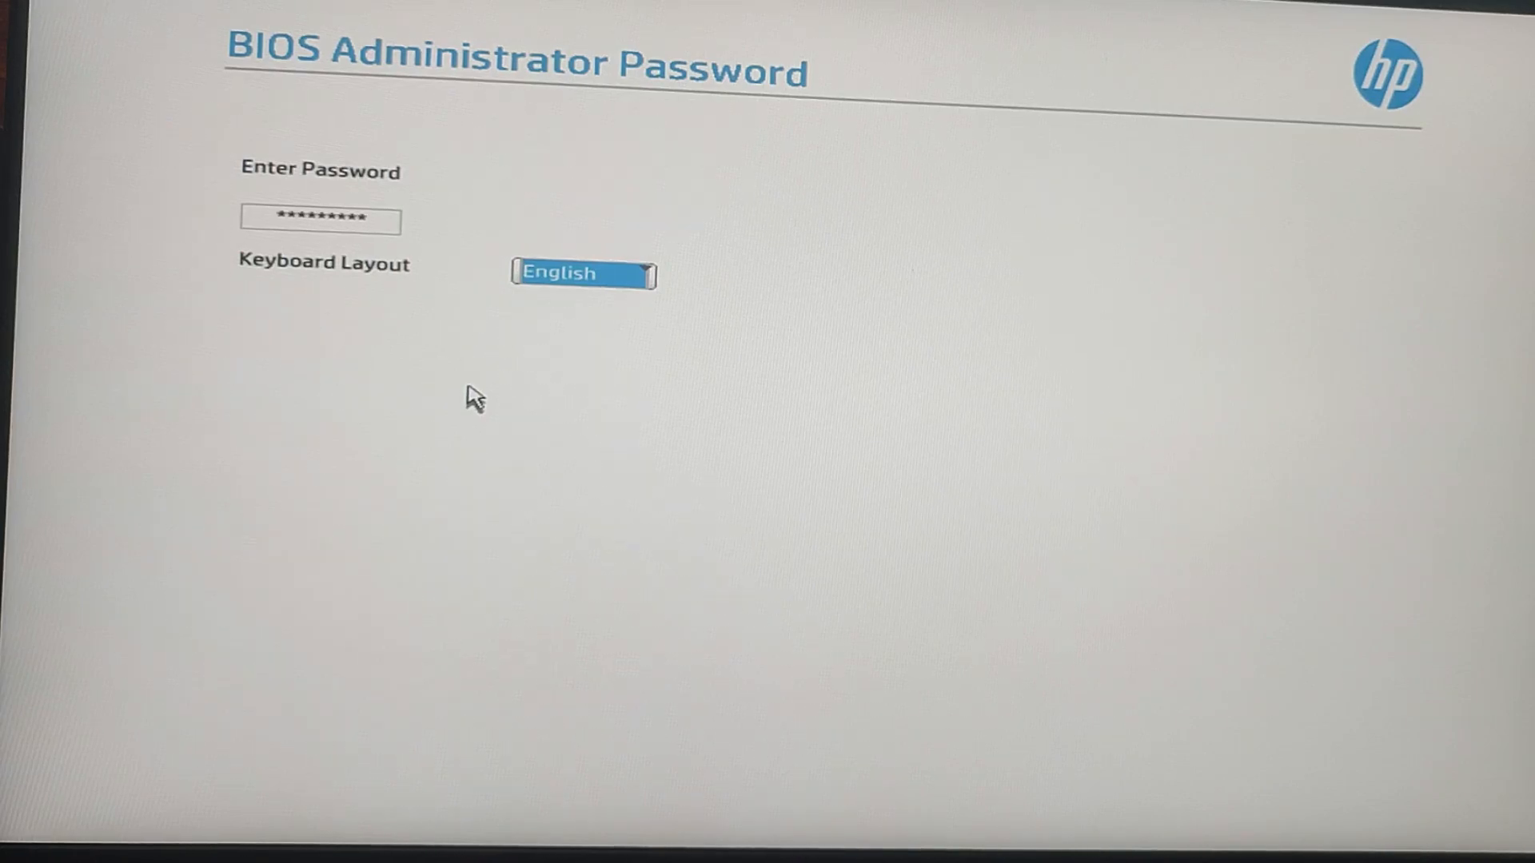
pyautogui.press('Enter')
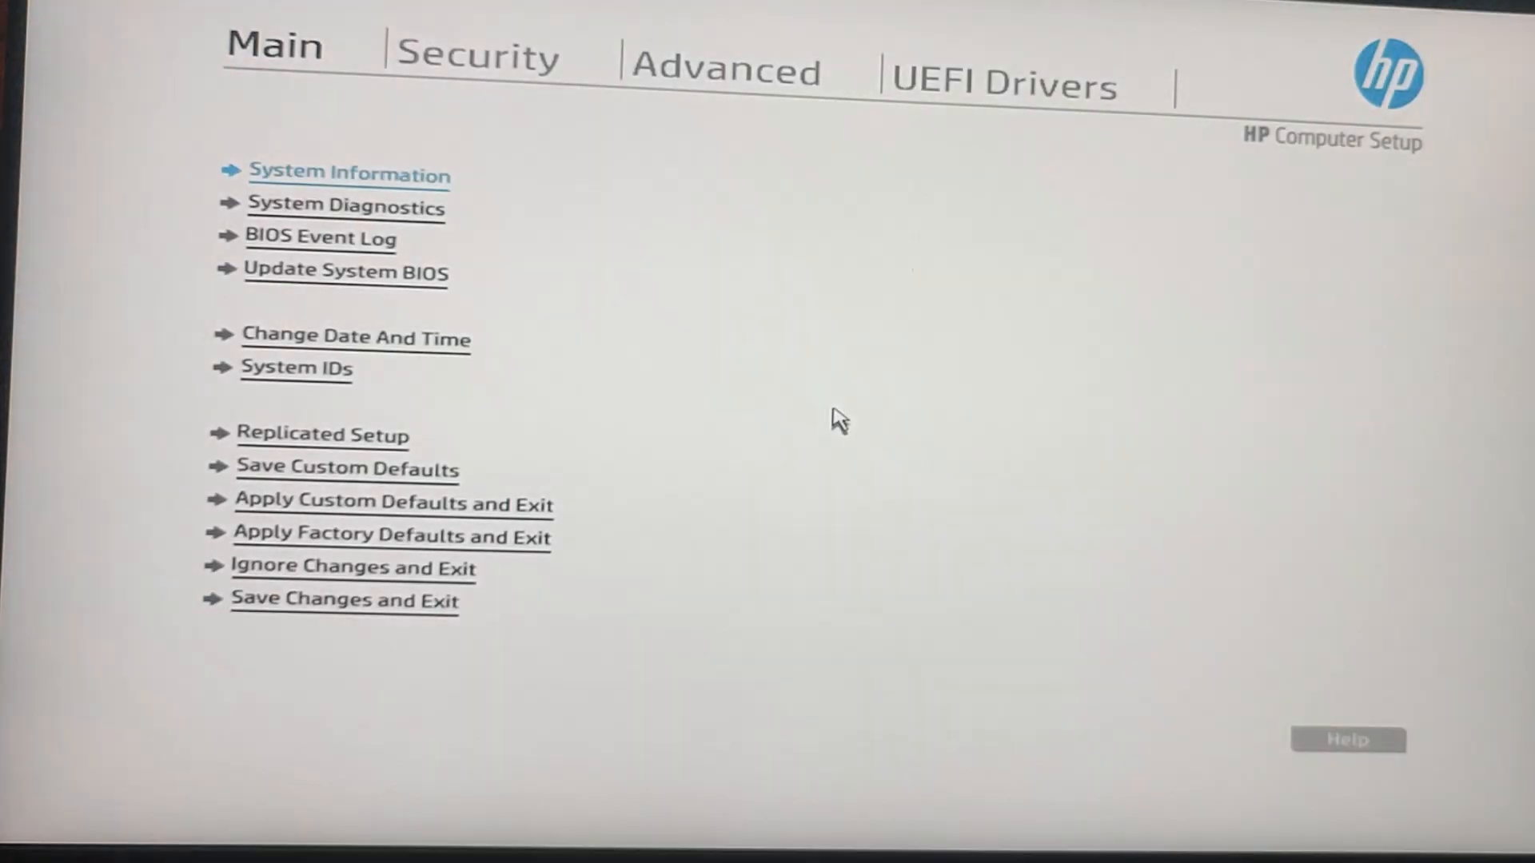